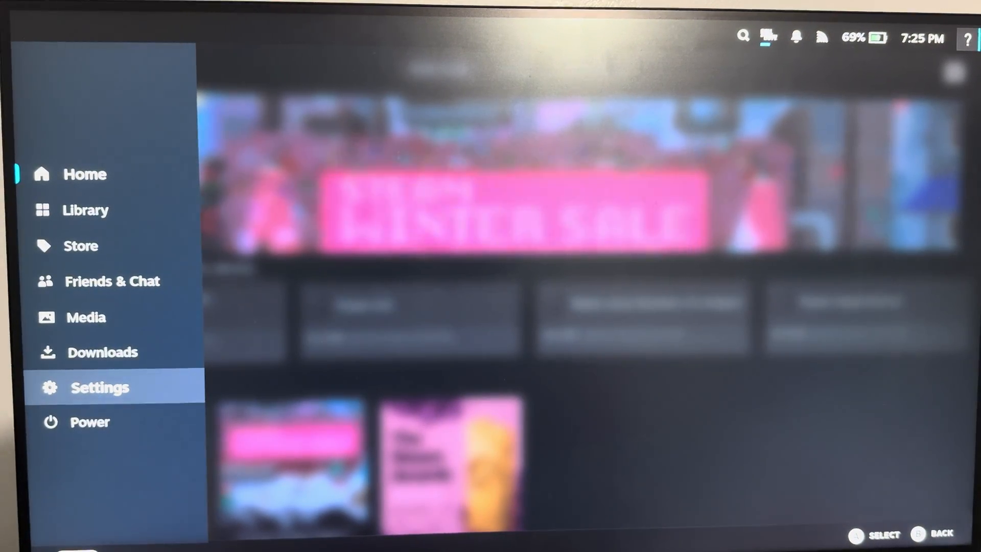
Step: Reach the Bluetooth settings page so the deck searches for controllers to pair
{"action": "left_click", "coordinate": [100, 387]}
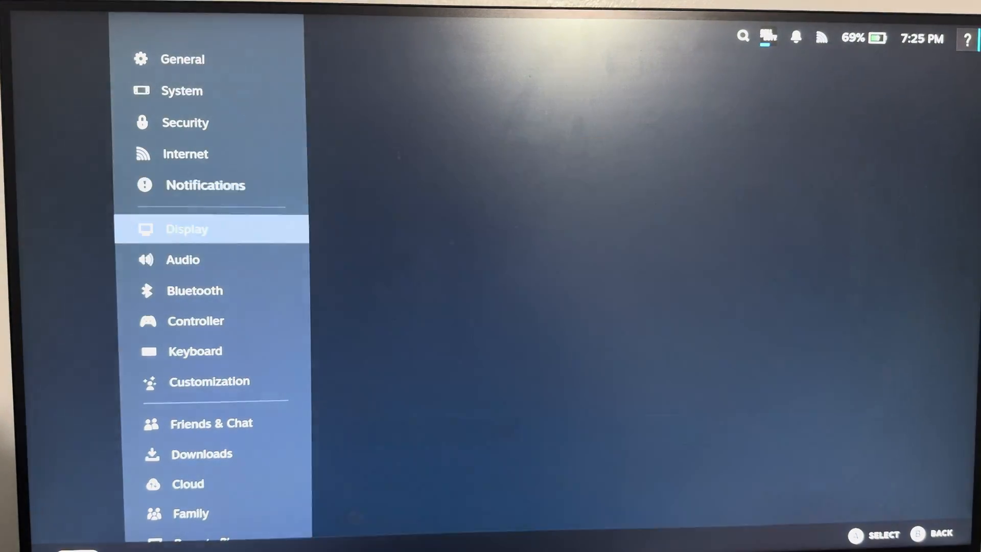
{"action": "left_click", "coordinate": [201, 290]}
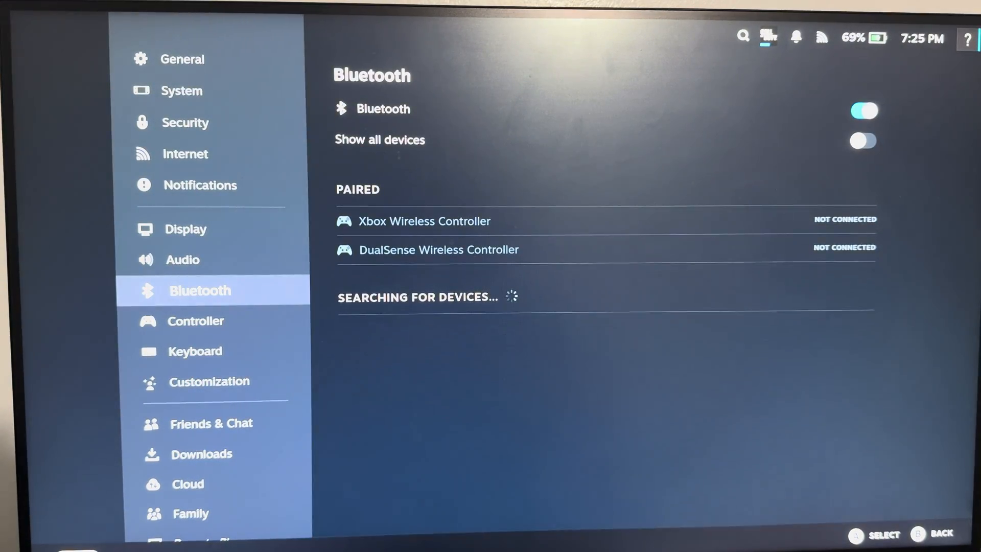